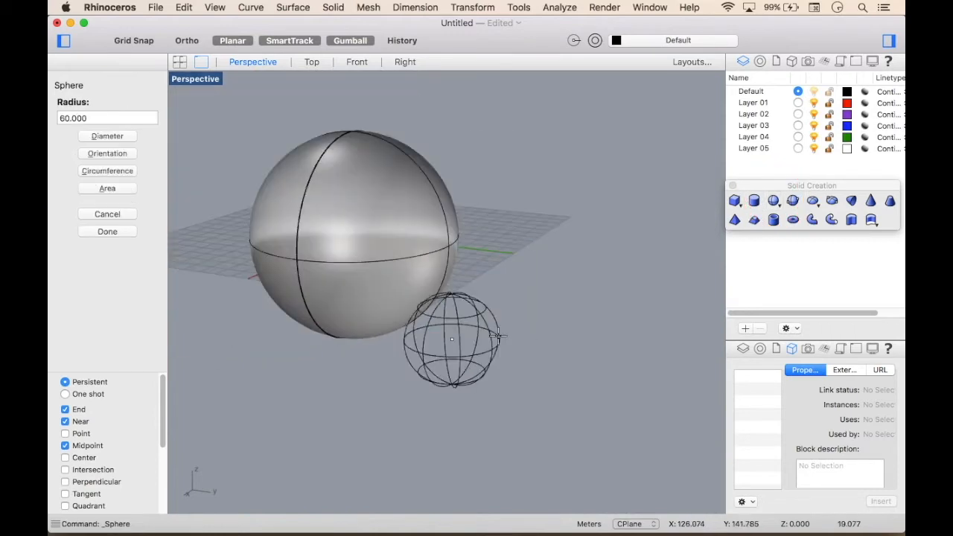
Step: Give the small sphere near the large sphere's lower edge a radius of 30
type("30")
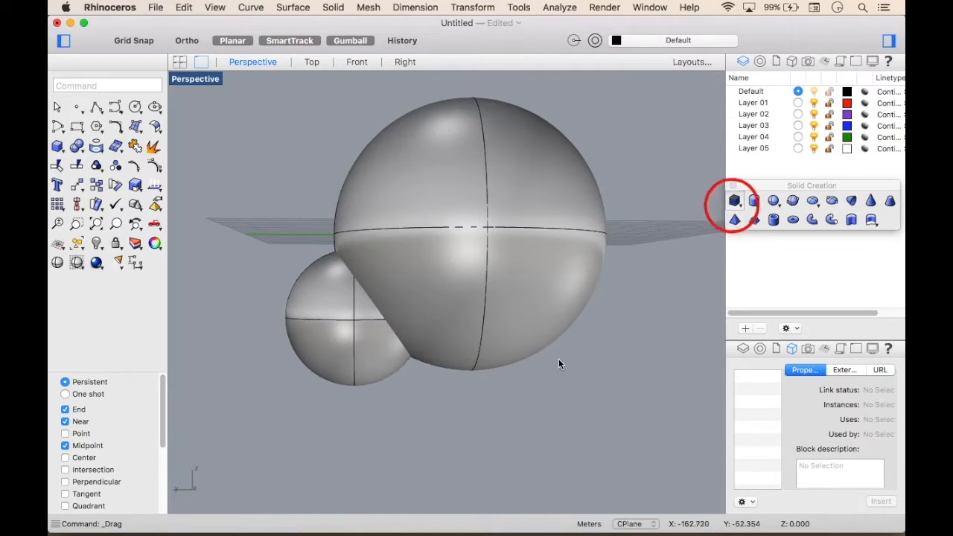
Step: Draw a box slab with base corners placed beneath the two spheres
left_click(734, 201)
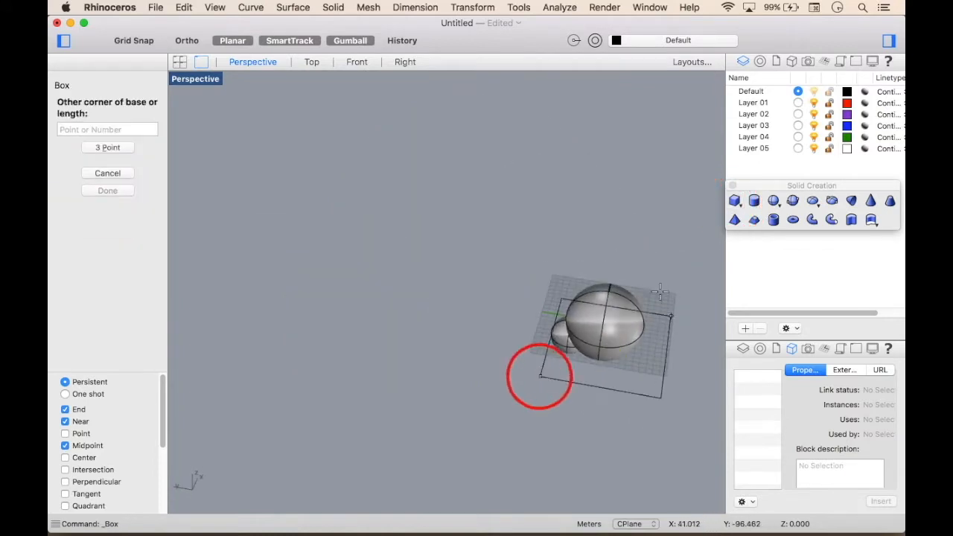
left_click(654, 284)
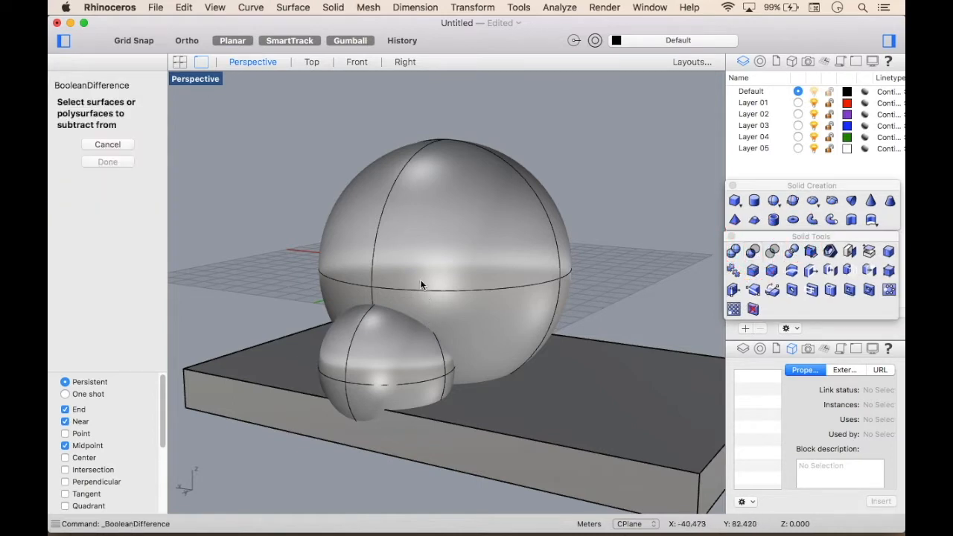
Step: Subtract the small sphere from the large sphere with BooleanDifference
left_click(421, 285)
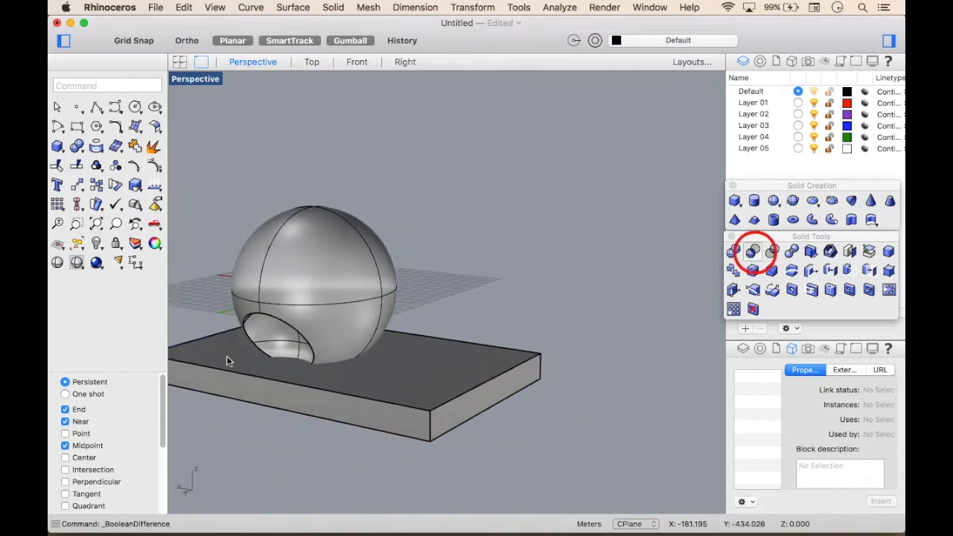
left_click(751, 251)
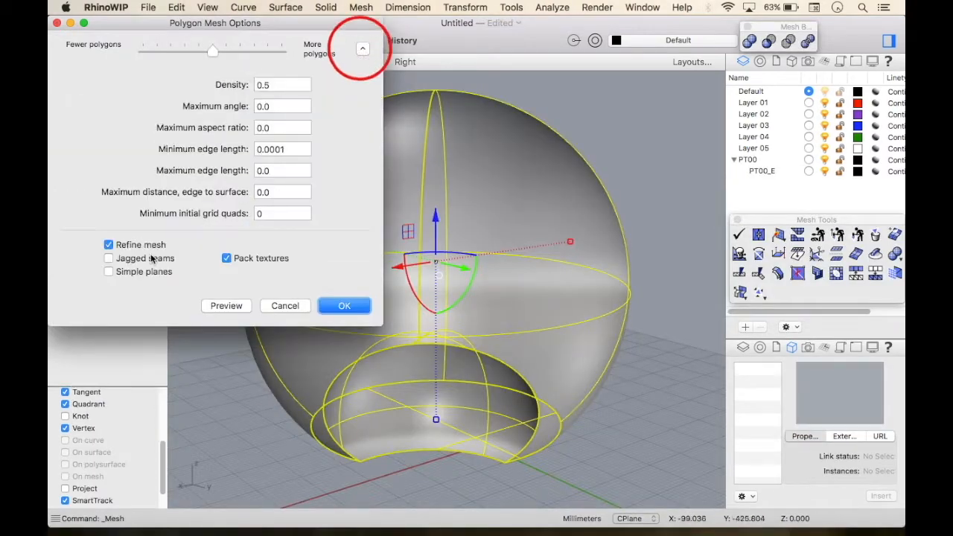
Step: Tune the polygon mesh density slider to about 0.41 and preview the shell mesh
left_click(225, 305)
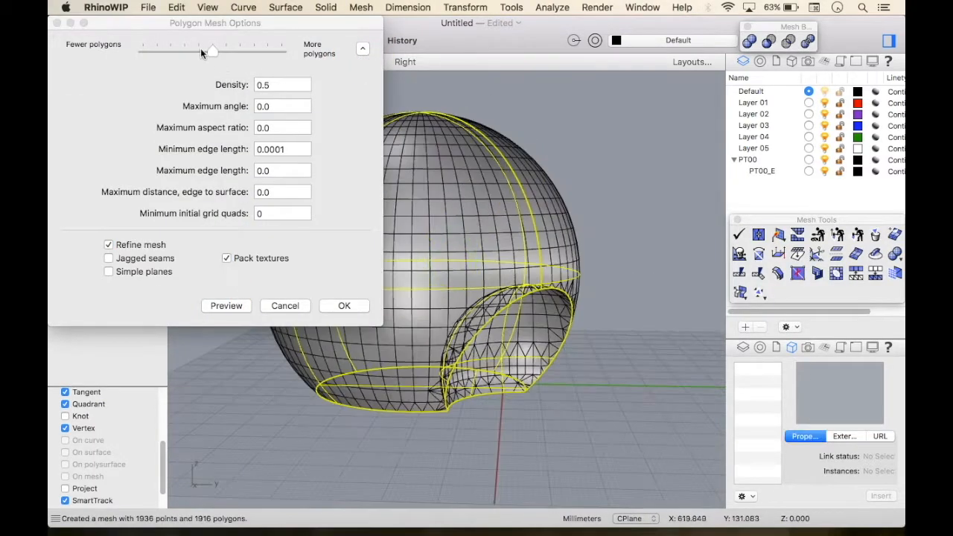
left_click_drag(212, 53, 202, 53)
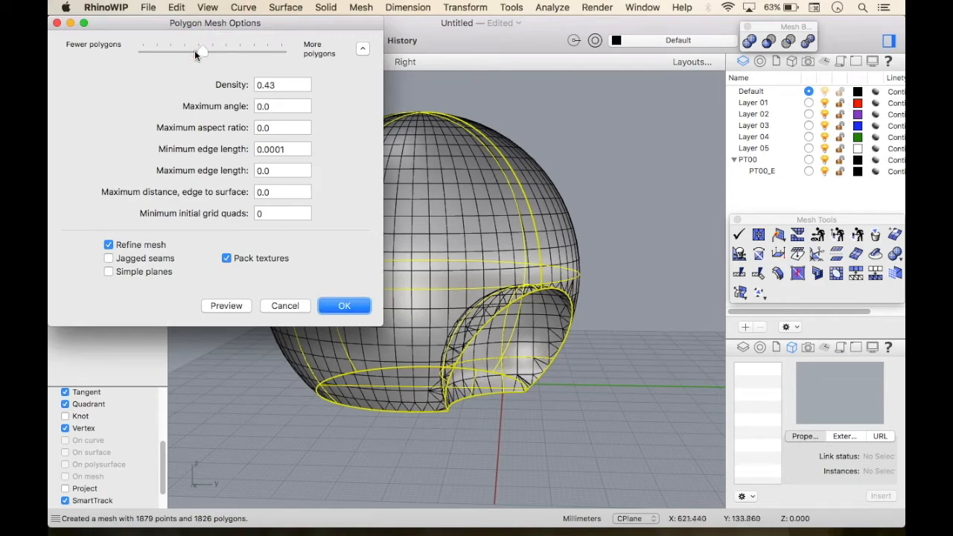
left_click_drag(202, 50, 195, 49)
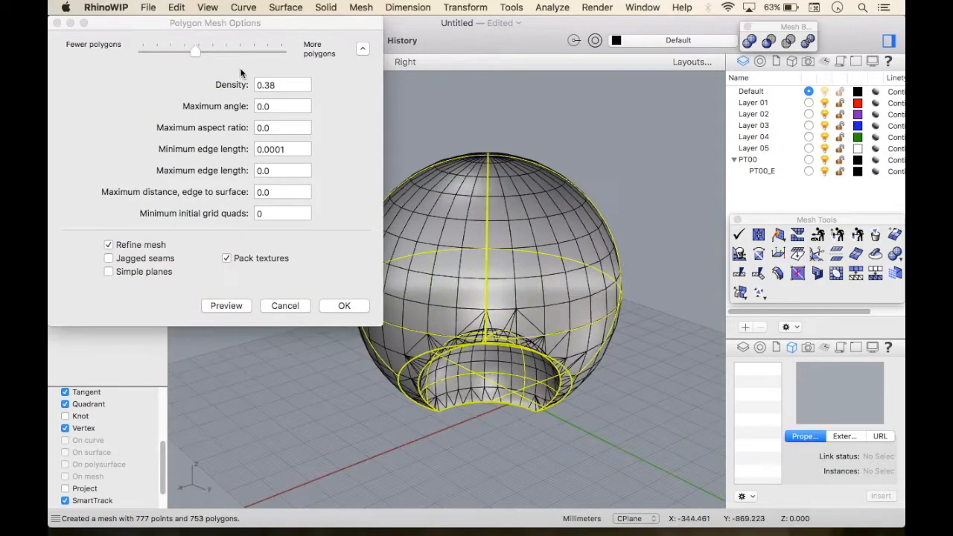
left_click_drag(195, 50, 202, 50)
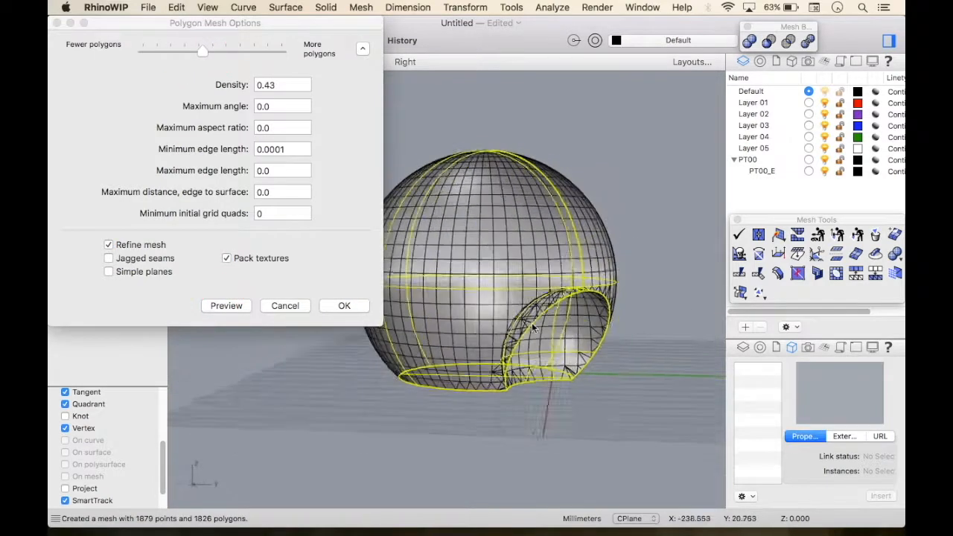
left_click(225, 306)
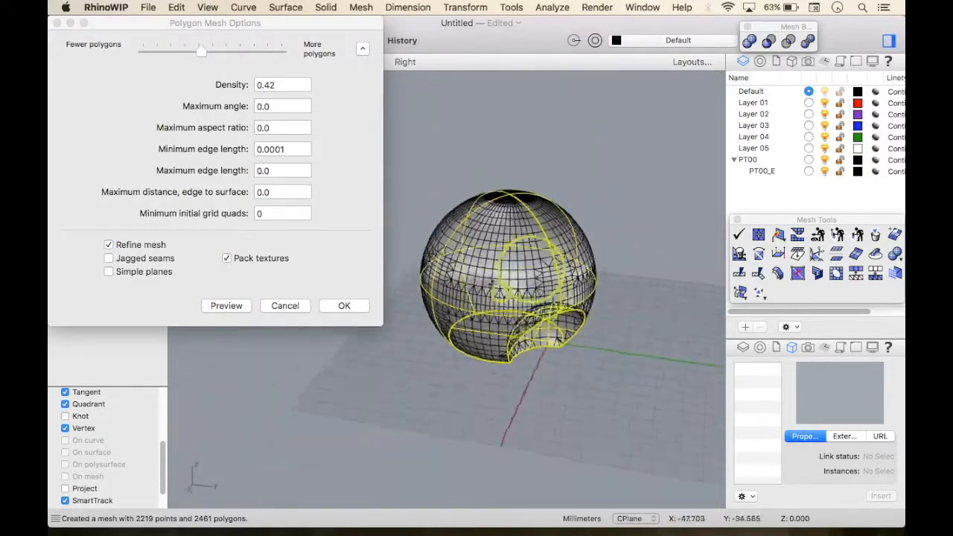
left_click_drag(201, 50, 212, 50)
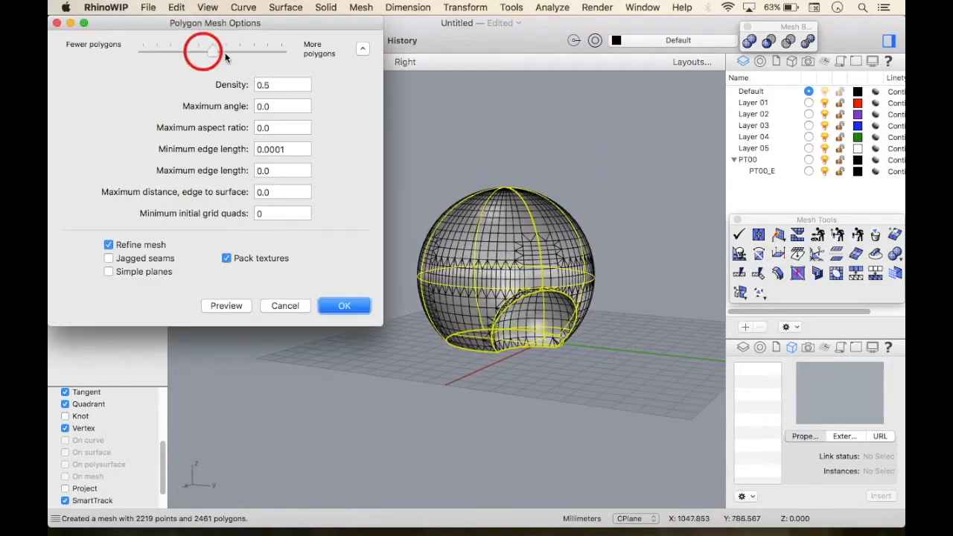
left_click_drag(211, 51, 207, 51)
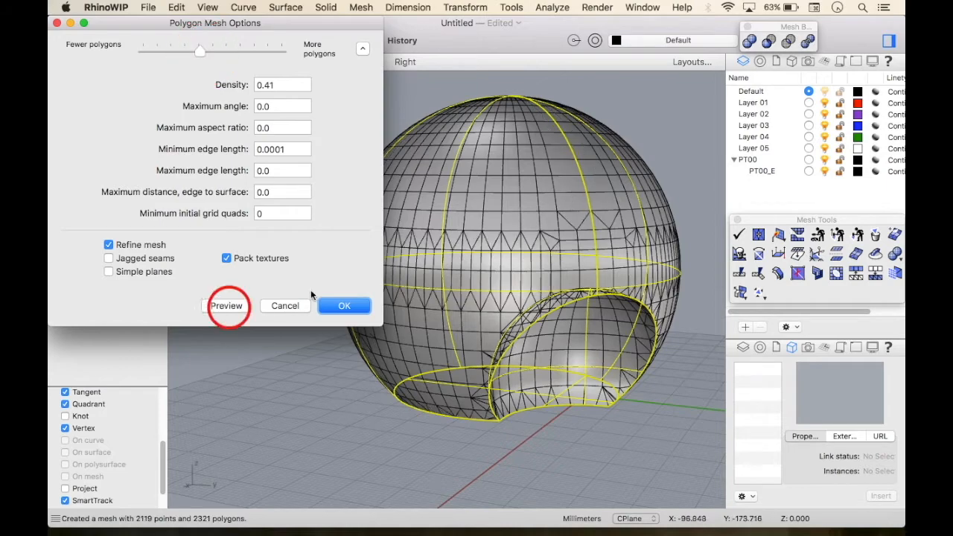
left_click(344, 305)
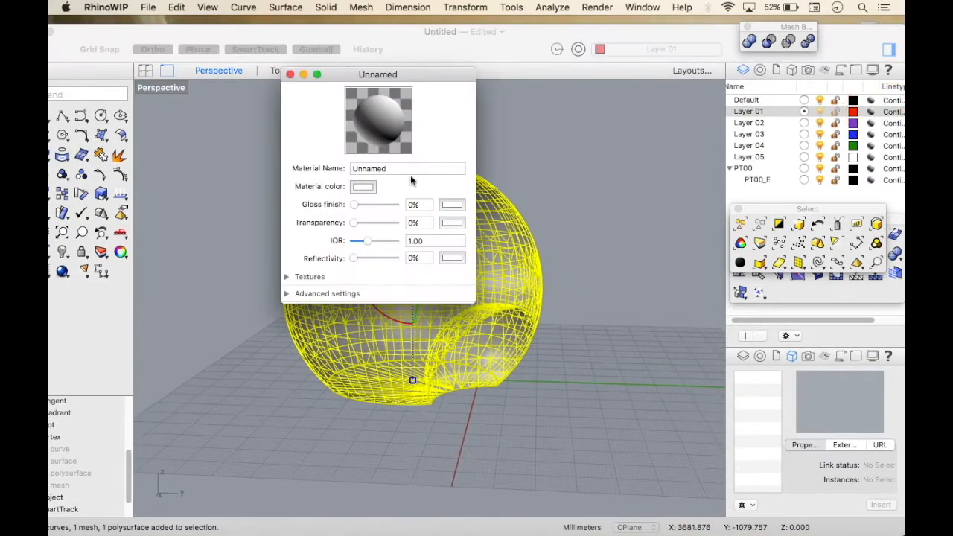
Step: Set the Layer 01 material colour to red from the Colors window
left_click(363, 186)
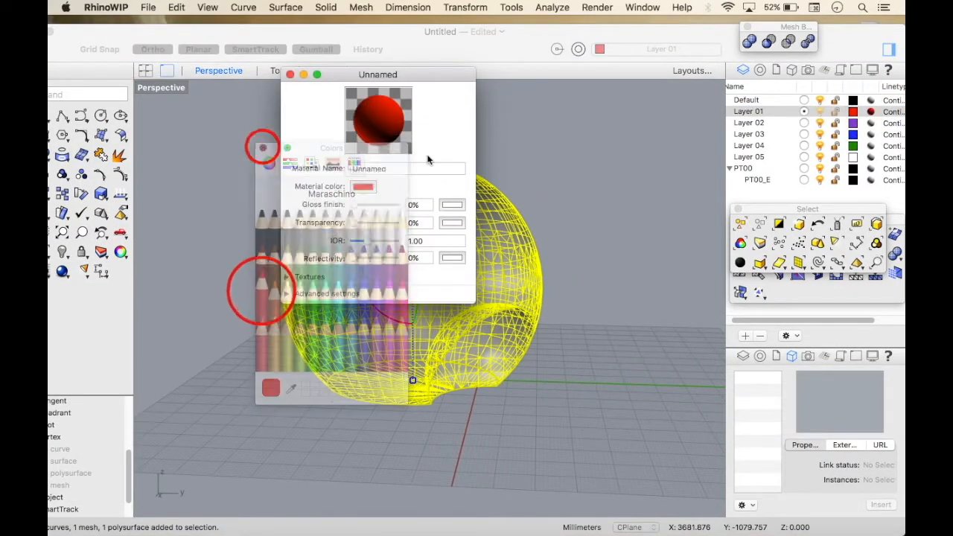
left_click(290, 73)
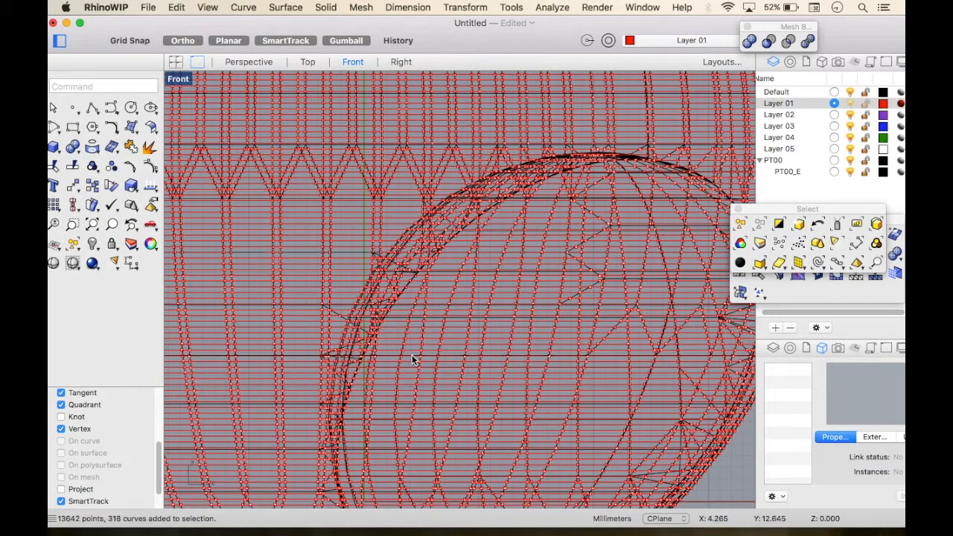
Step: Select the overlapping contour curves in the Front viewport
scroll("down", 3)
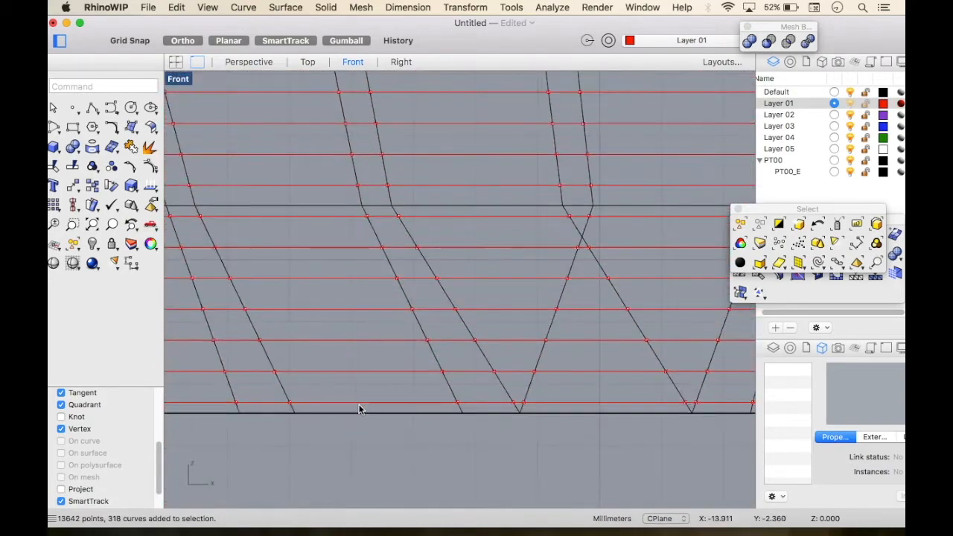
left_click(360, 374)
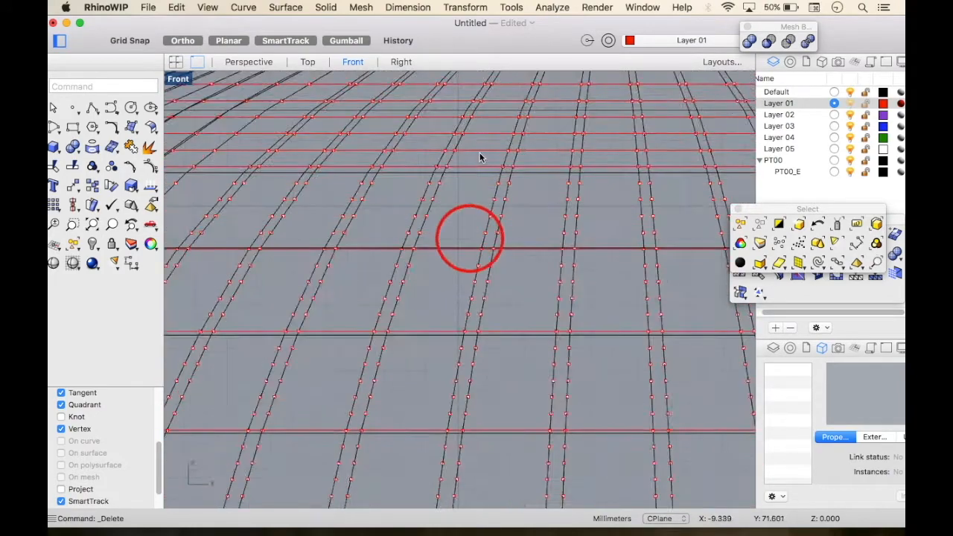
left_click(499, 156)
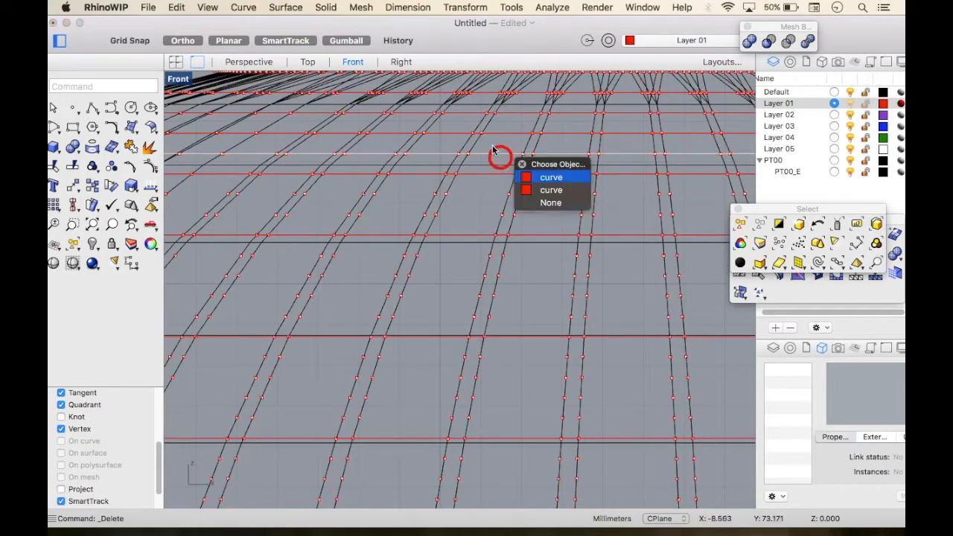
left_click(551, 178)
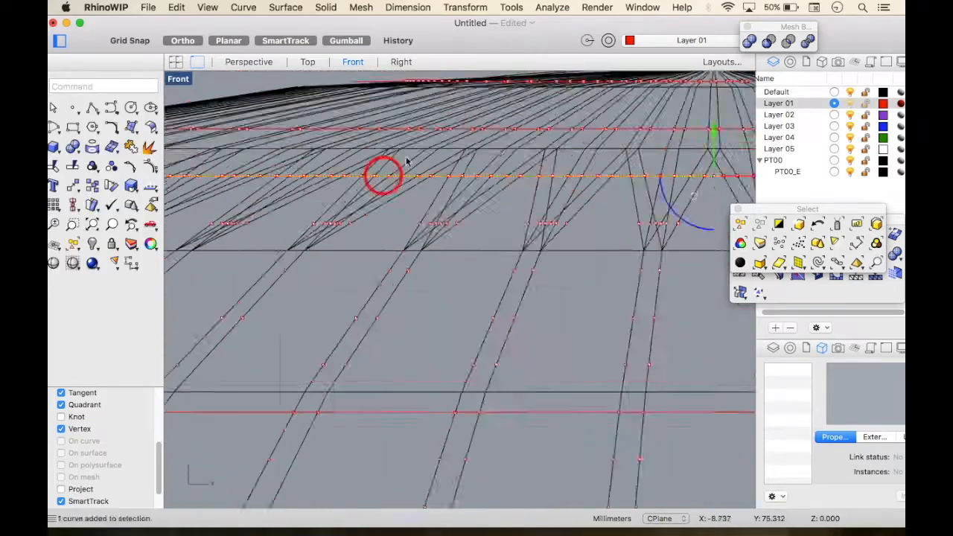
left_click(248, 62)
type("Ext")
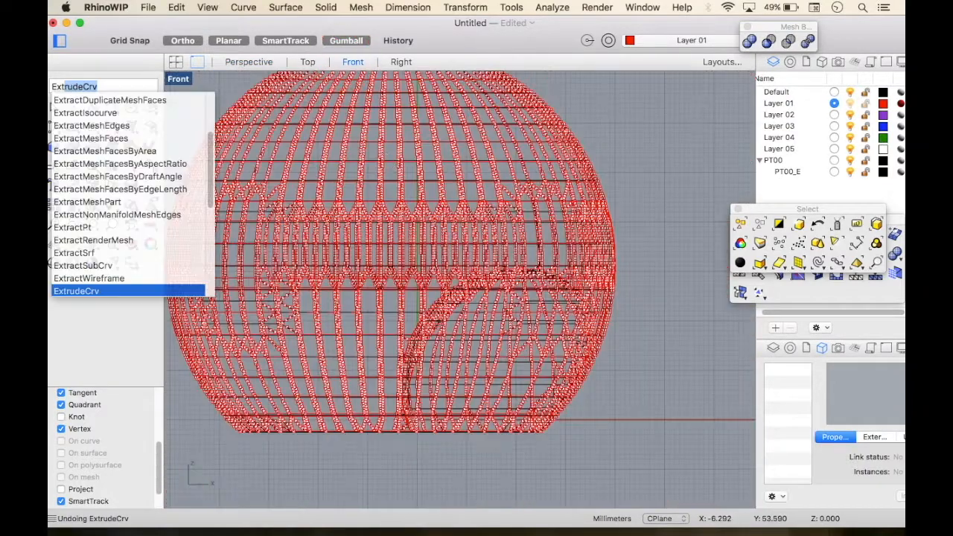
Step: Extrude the contour curves into solids 0.1 thick, then hide the mesh and curves
left_click(75, 291)
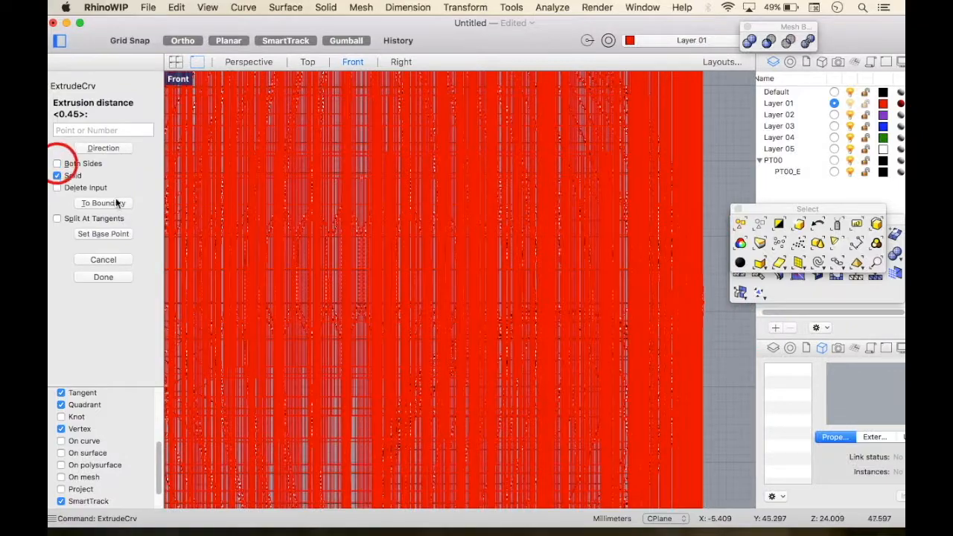
type(".1")
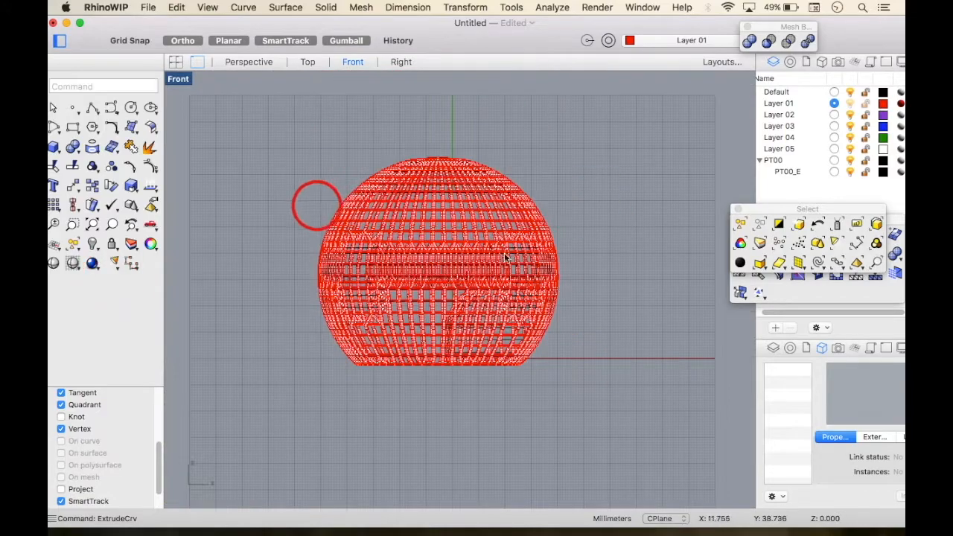
left_click(247, 61)
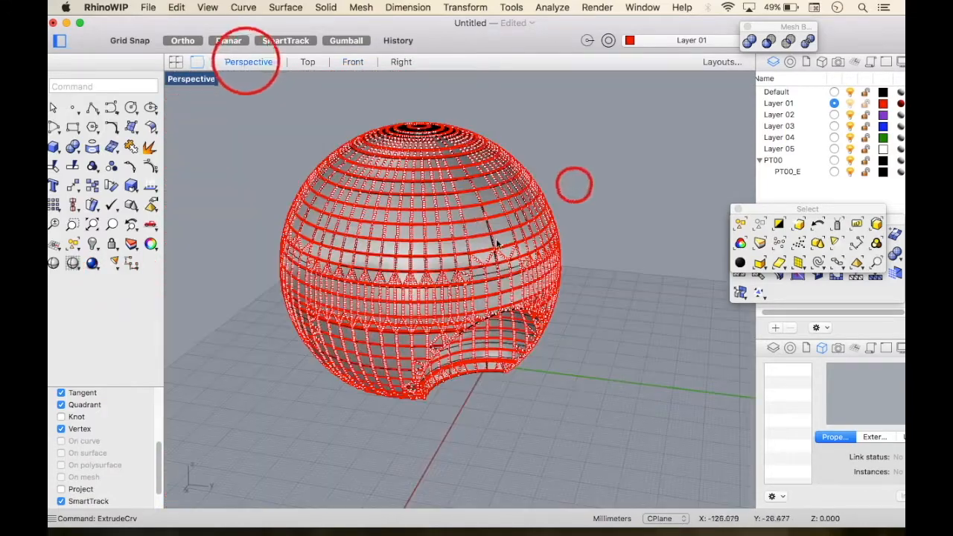
right_click(574, 186)
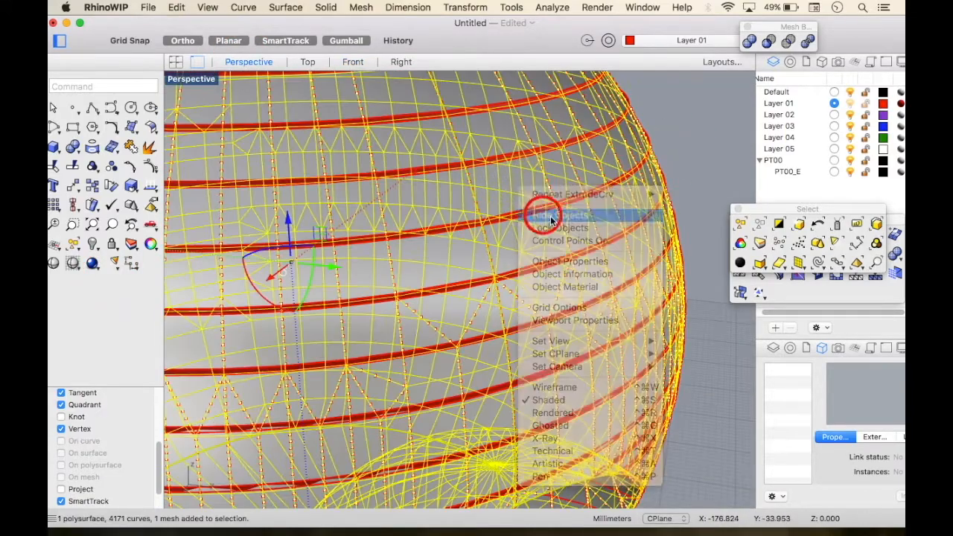
left_click(557, 215)
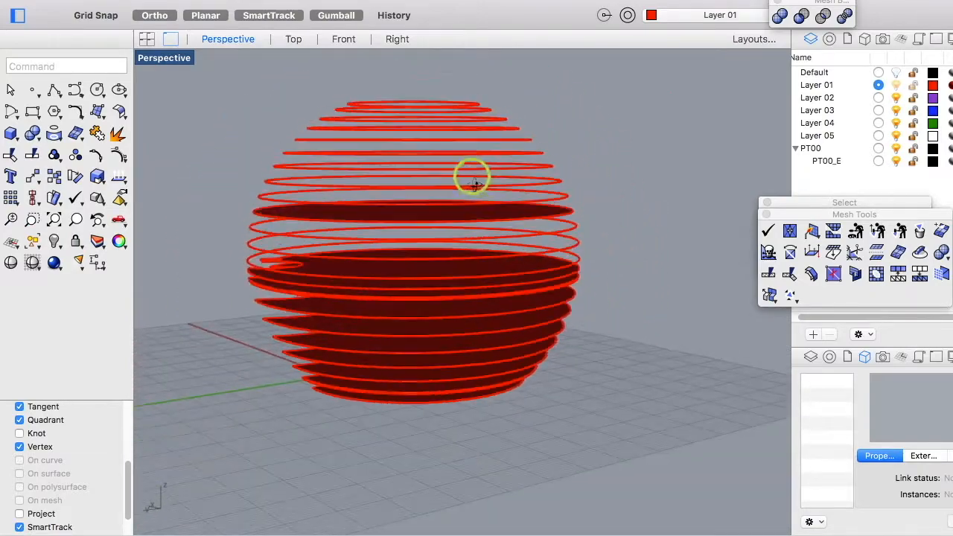
Step: Extrude the upper contour curves with ExtrudeCrv and group the resulting ribs
type("ExtrudeCrv")
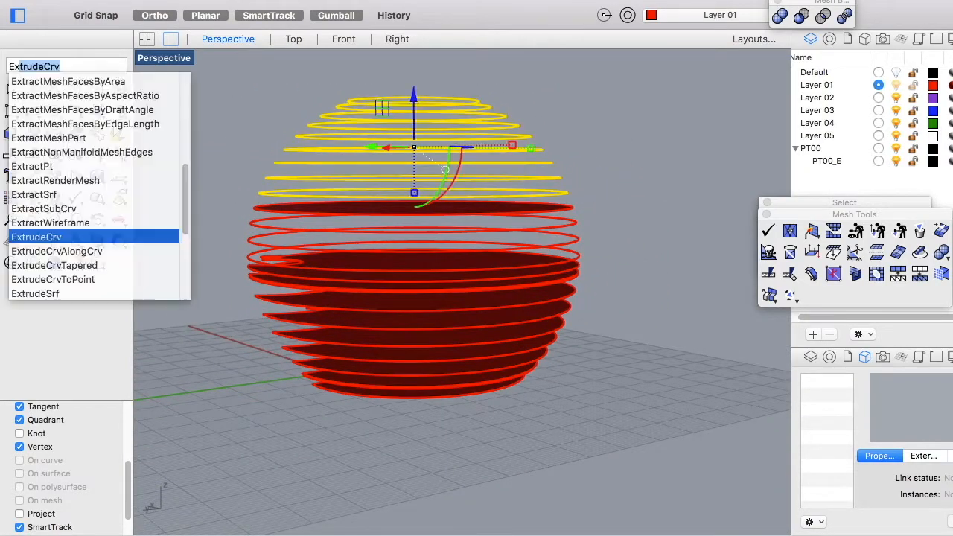
left_click(37, 237)
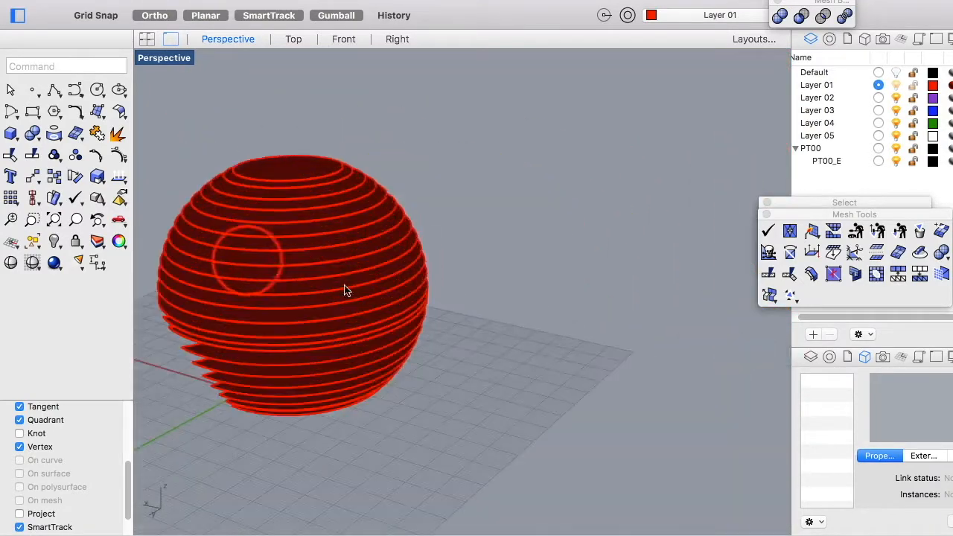
type("Group")
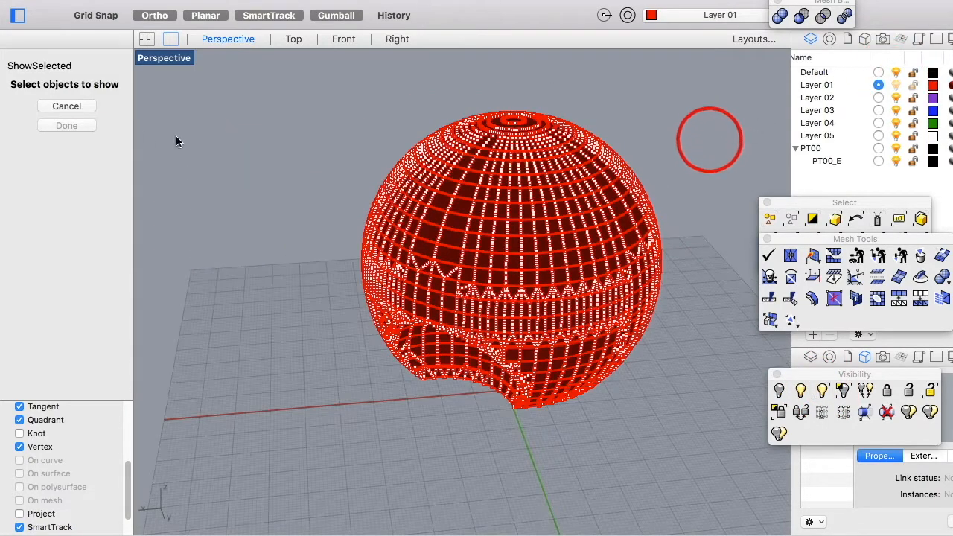
Step: Pick the hidden sphere mesh so it is shown again
left_click(67, 125)
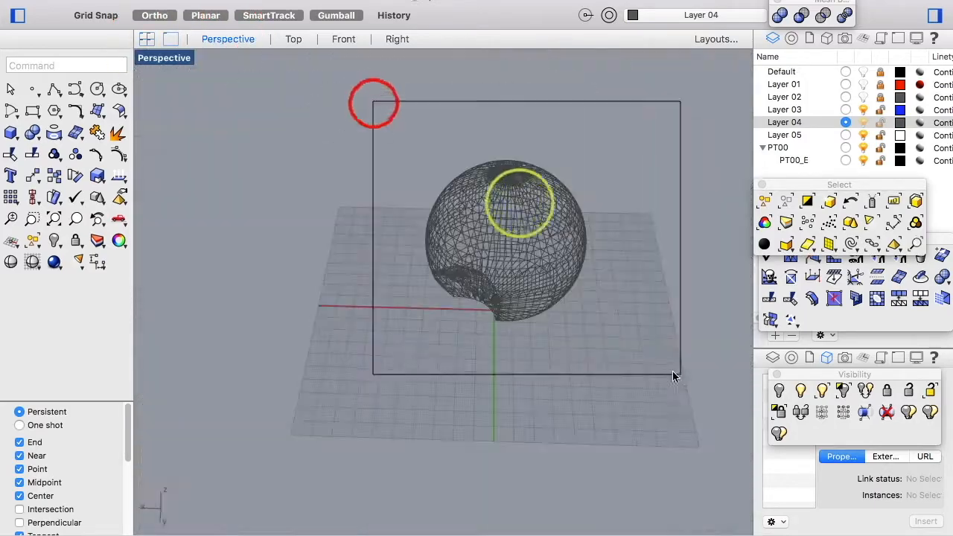
Step: Start offsetting the selected sphere mesh into a thickened solid shell
type("ExtrudeCrv")
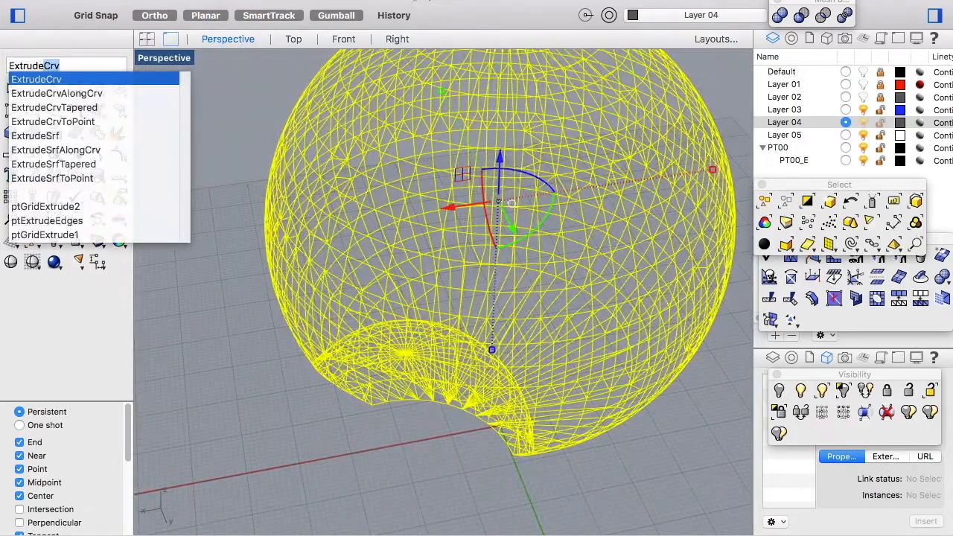
left_click(37, 79)
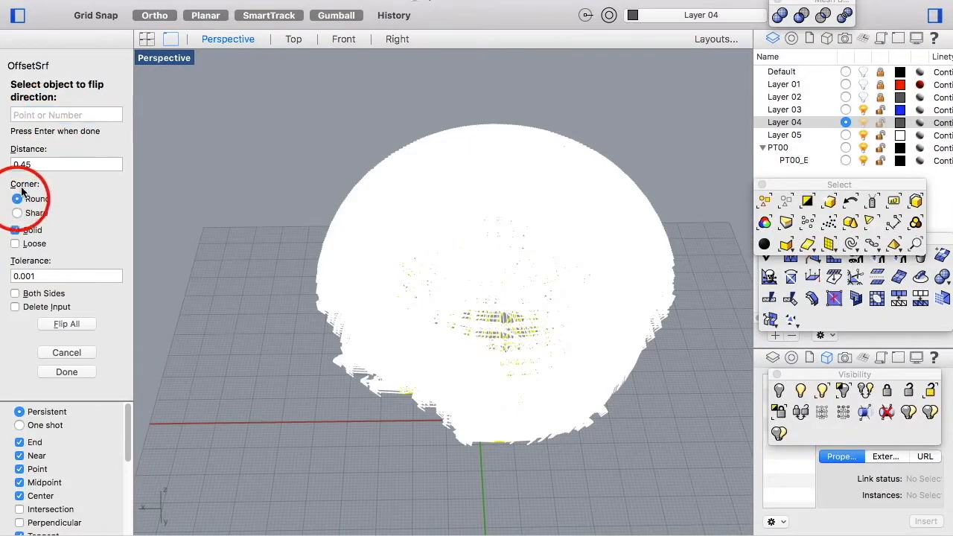
Step: Set the offset corners to Sharp, keeping the 0.45 distance with Solid, Loose and Both Sides
left_click(17, 213)
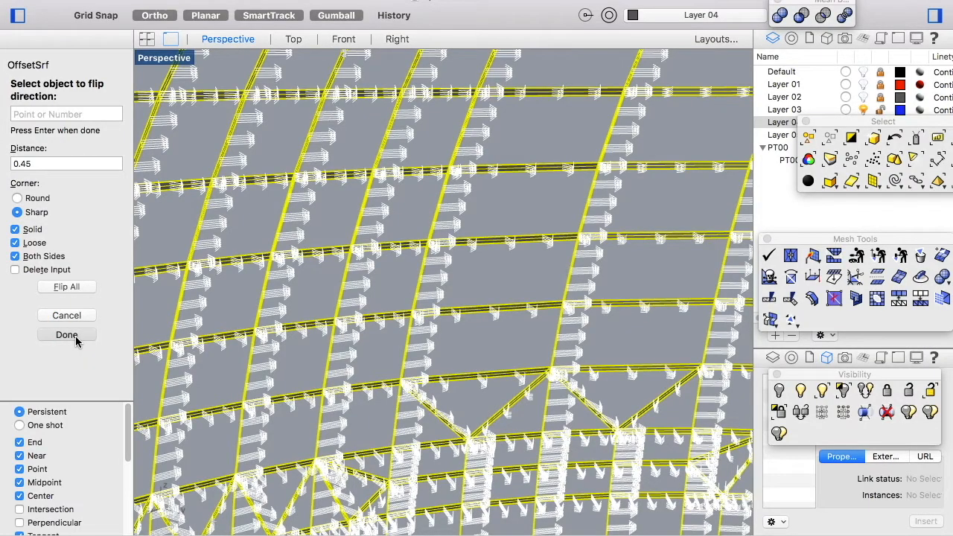
Step: Apply the 0.45 offset to form thick grey lattice bars and zoom in to inspect
left_click(66, 334)
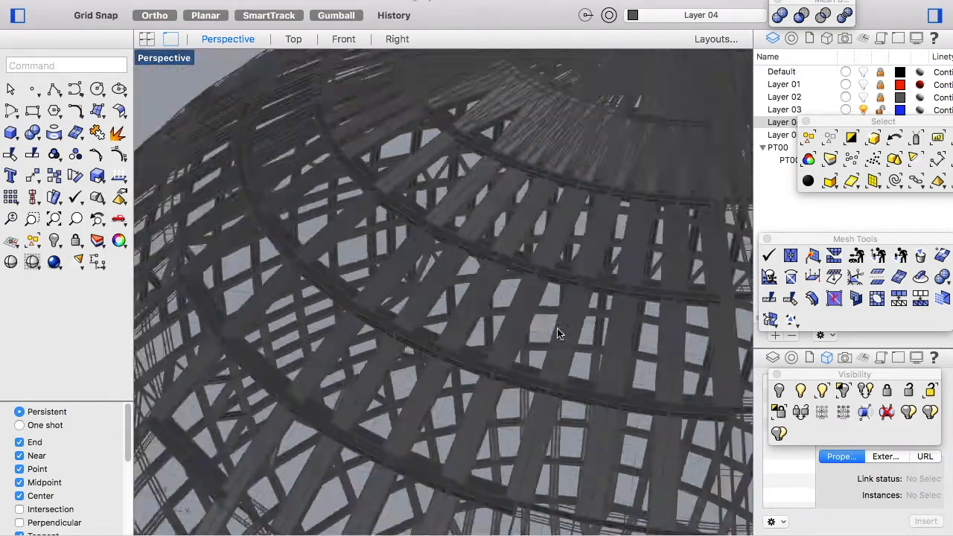
scroll("down", 3)
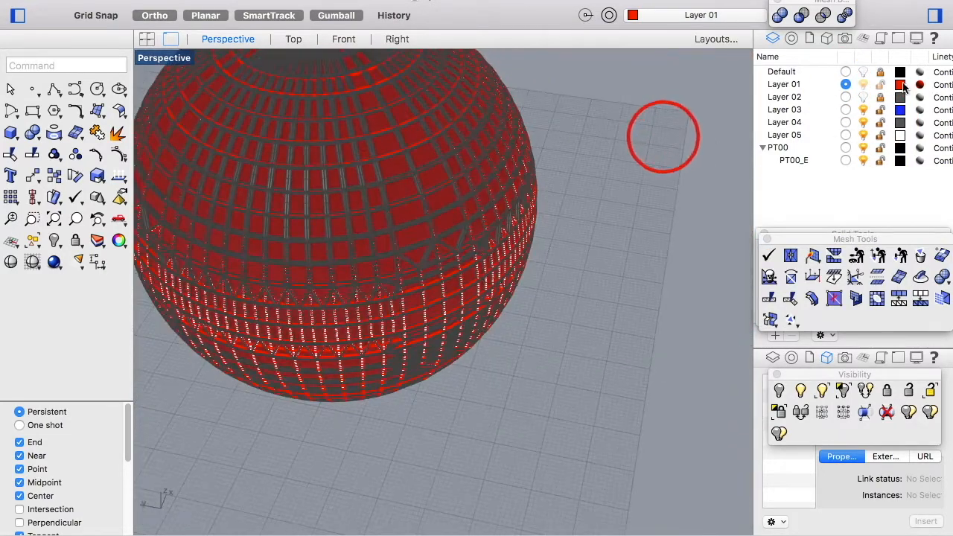
Step: Change Layer 01's rib colour from red to grey to match the lattice
left_click(900, 84)
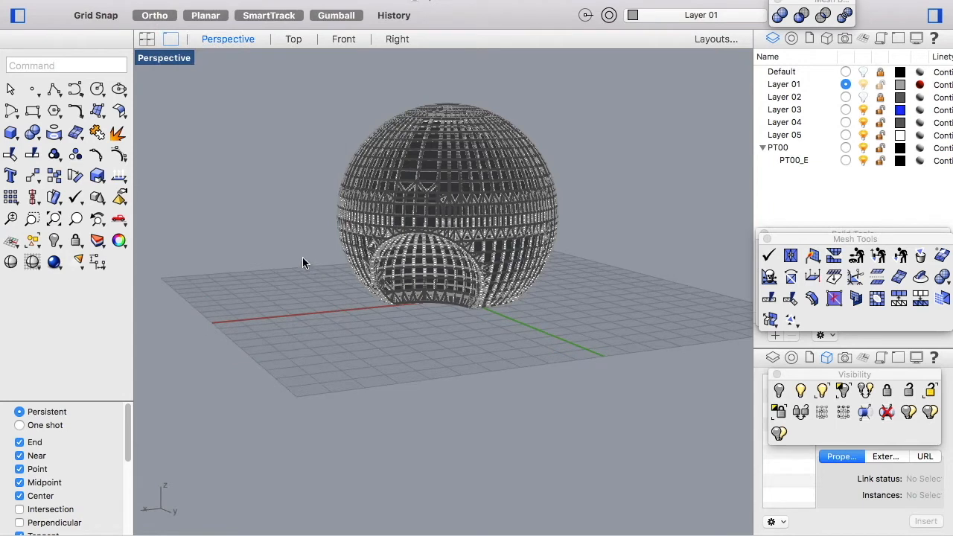
mouse_move(280, 237)
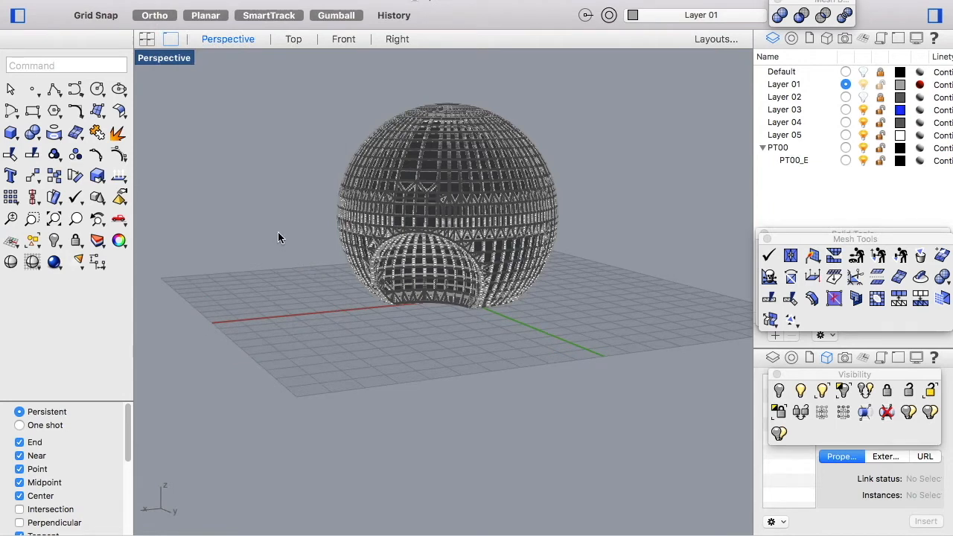